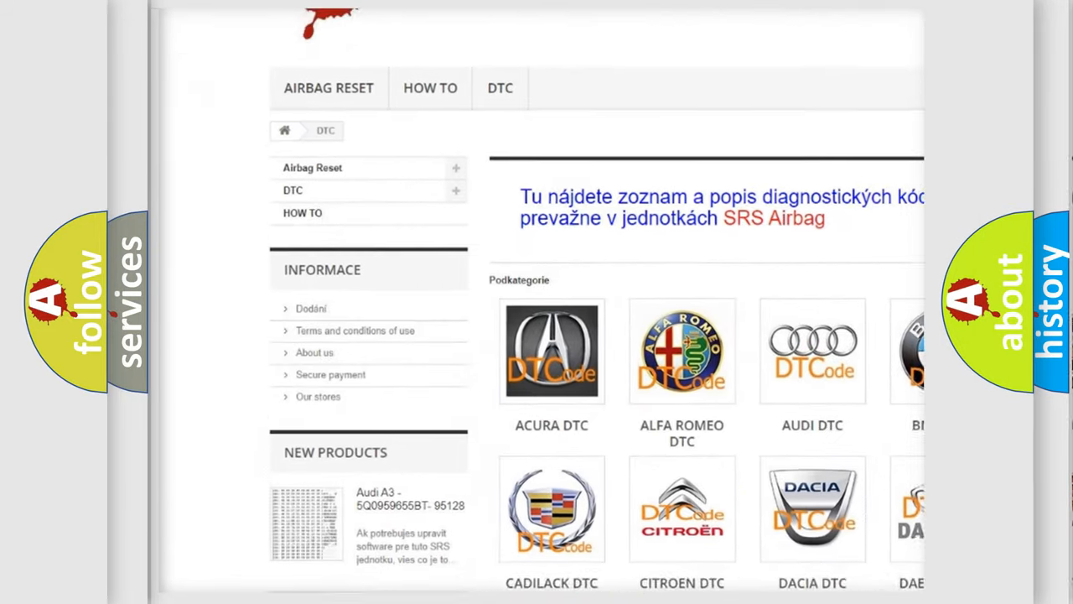
pyautogui.scroll(-3)
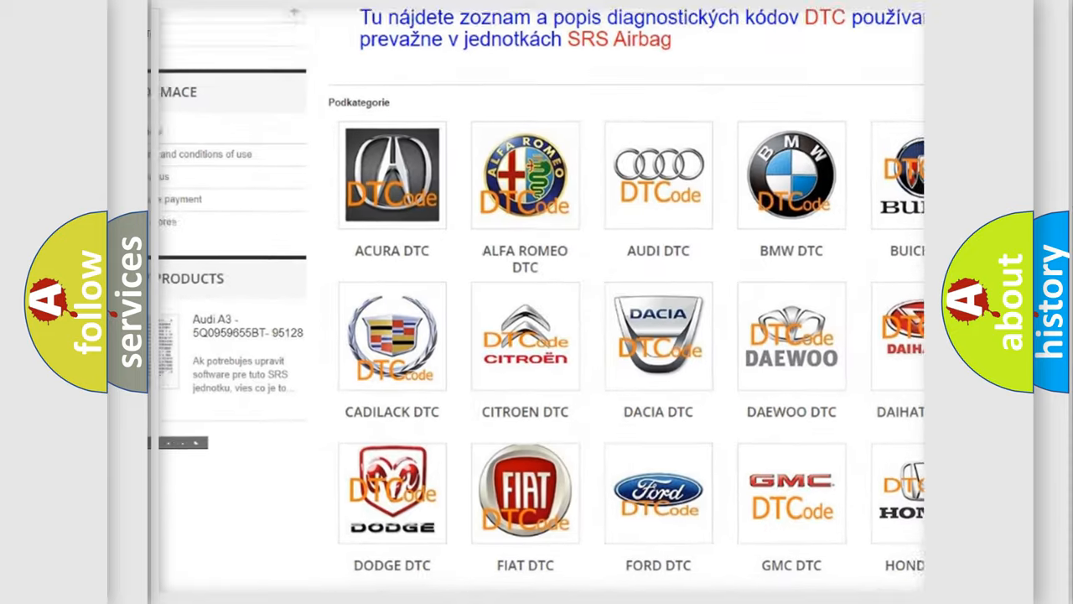
pyautogui.scroll(-3)
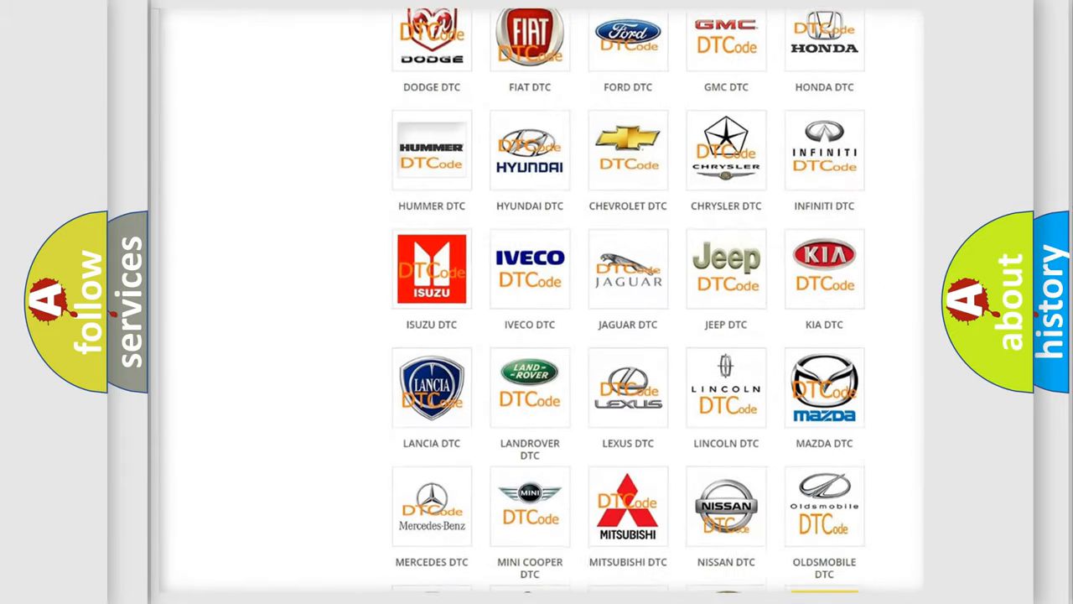
pyautogui.scroll(-3)
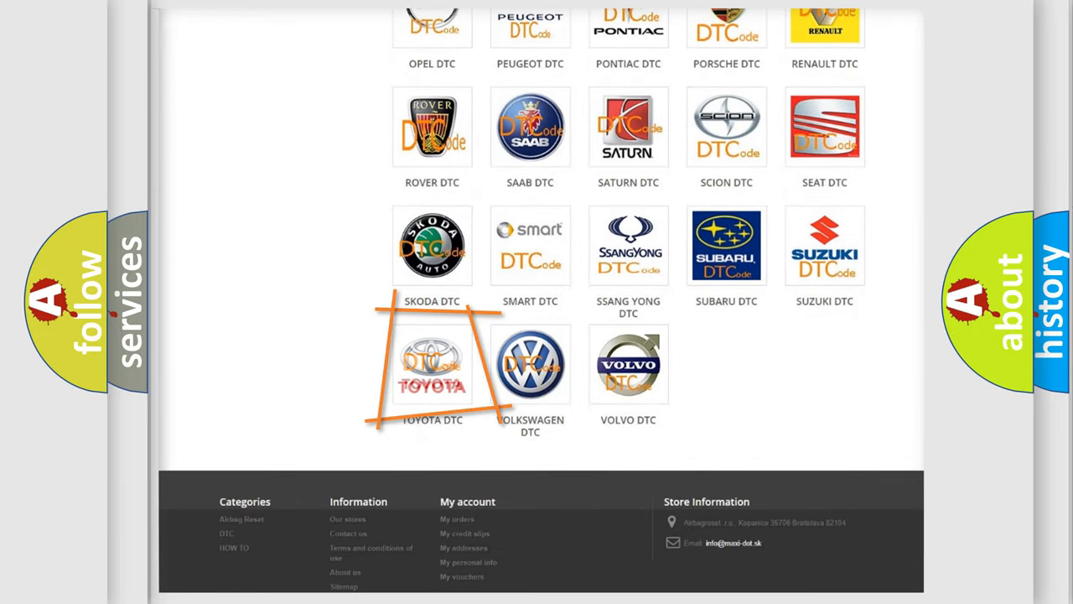